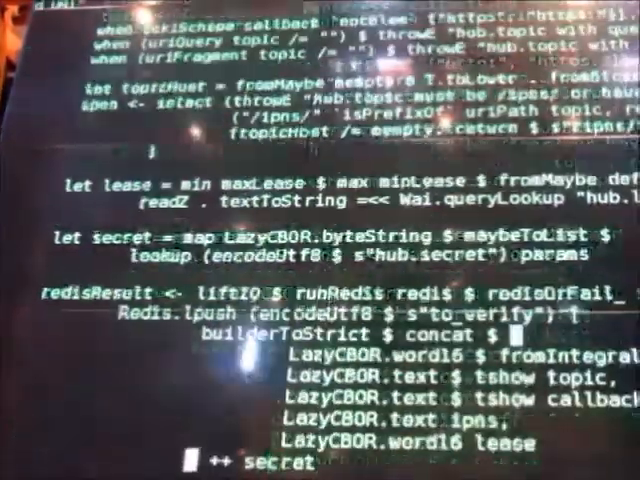
{"action": "scroll", "scroll_direction": "down", "scroll_amount": 3}
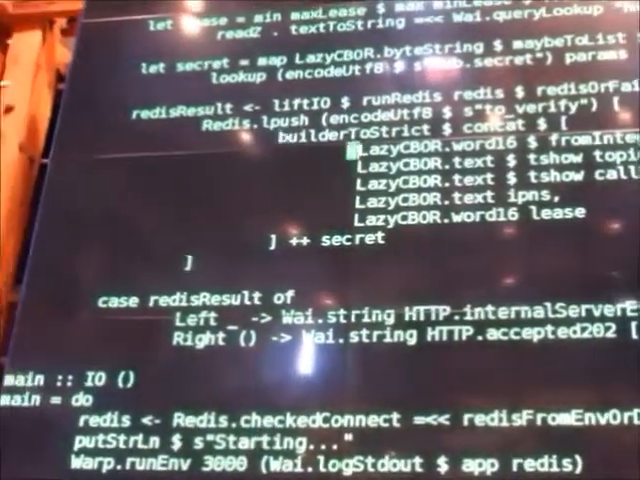